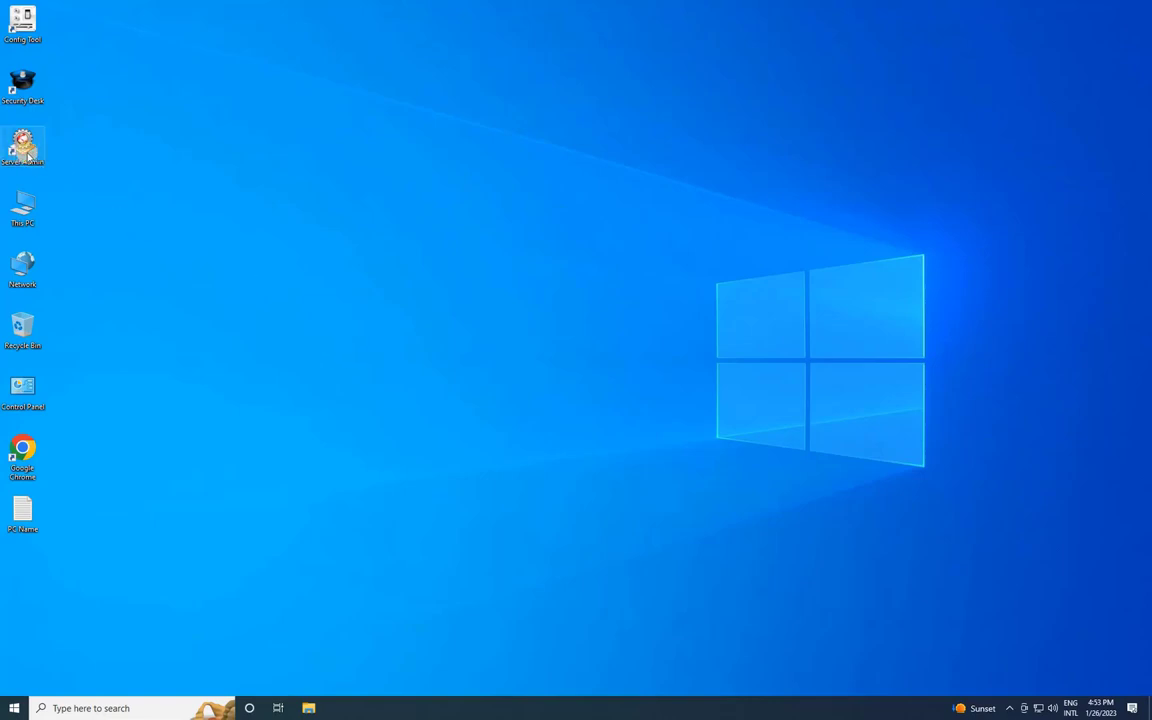
Step: Launch Server Admin from the desktop shortcut and maximize the browser window
right_click(22, 148)
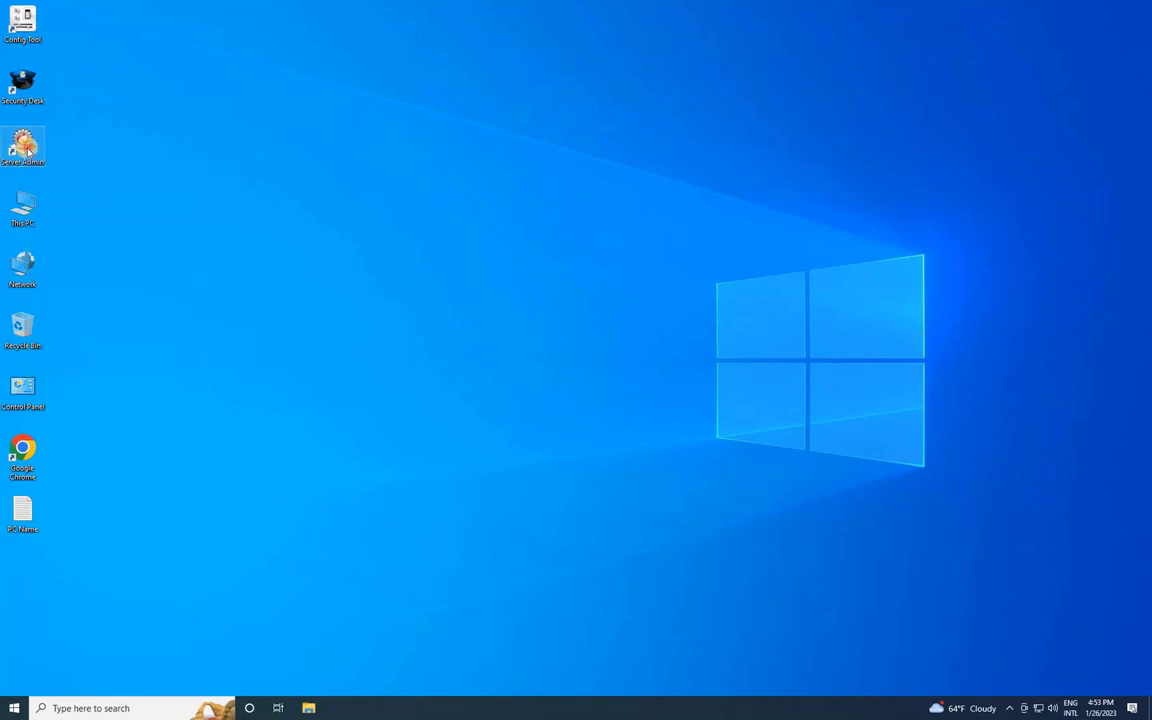
double_click(22, 148)
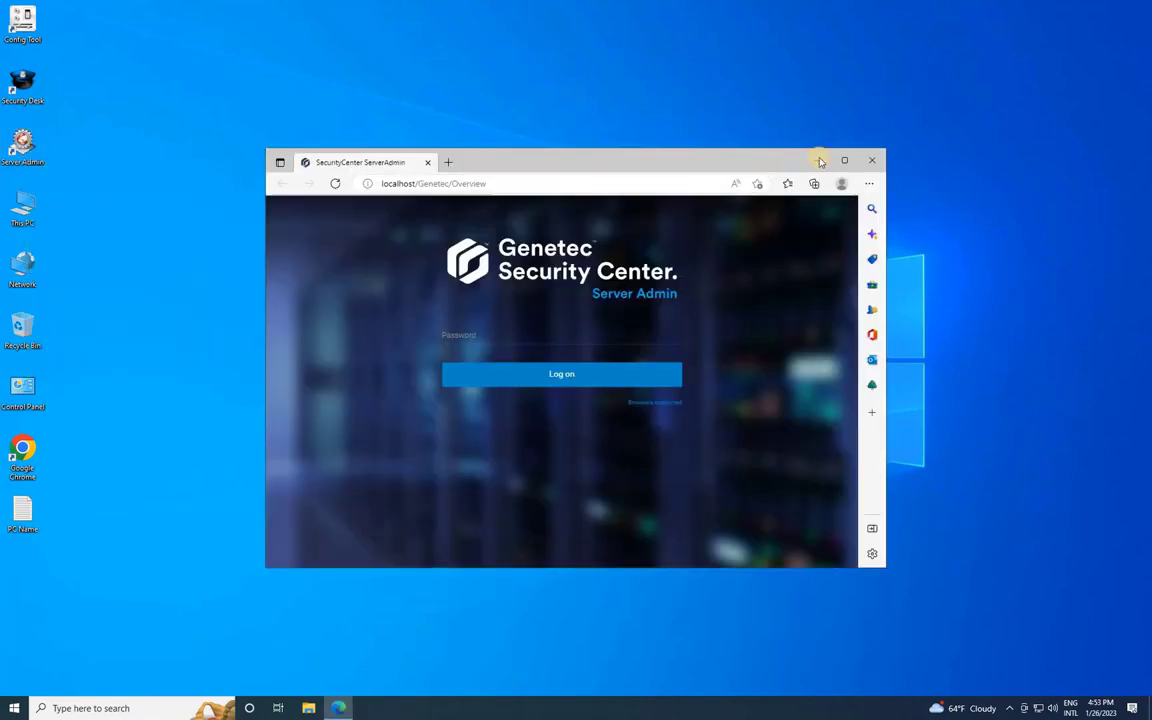
left_click(844, 160)
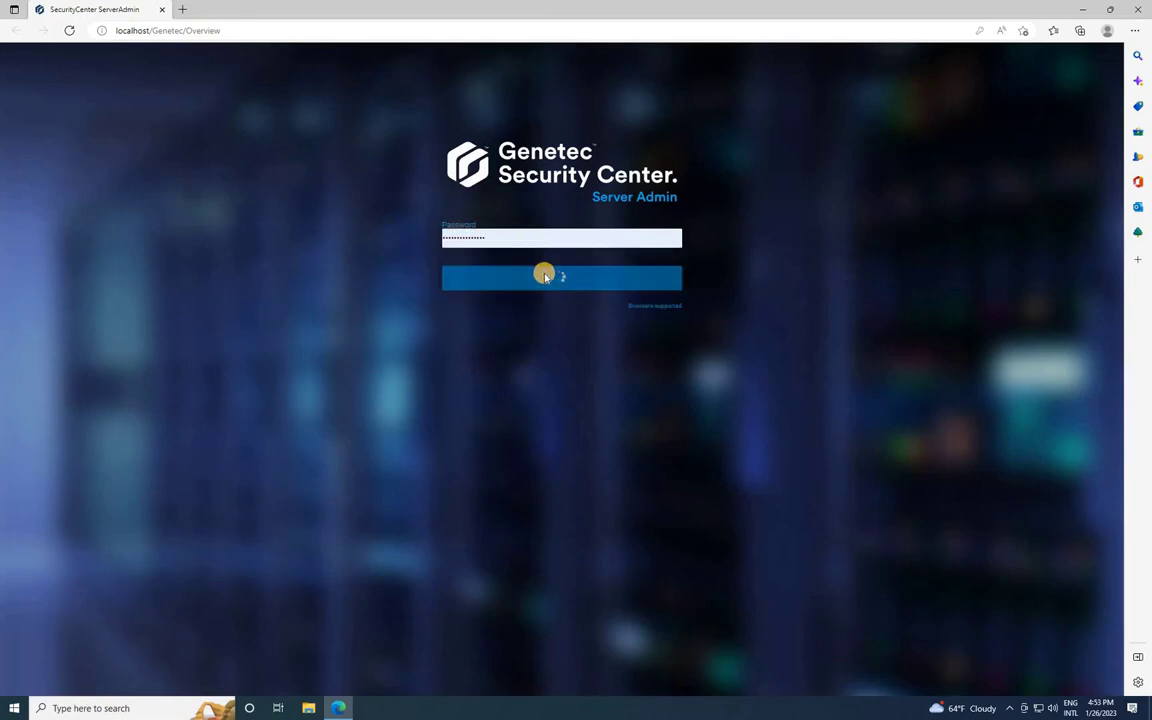
Step: Log on to Server Admin and reach the Overview page
left_click(560, 276)
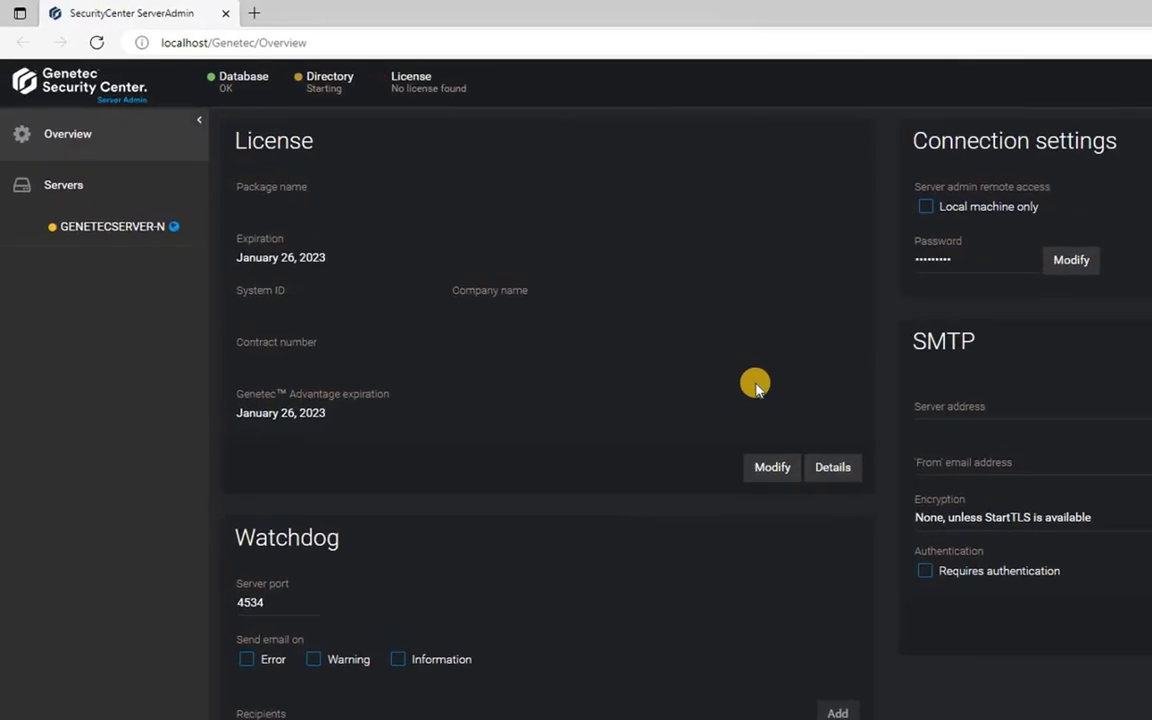
mouse_move(504, 204)
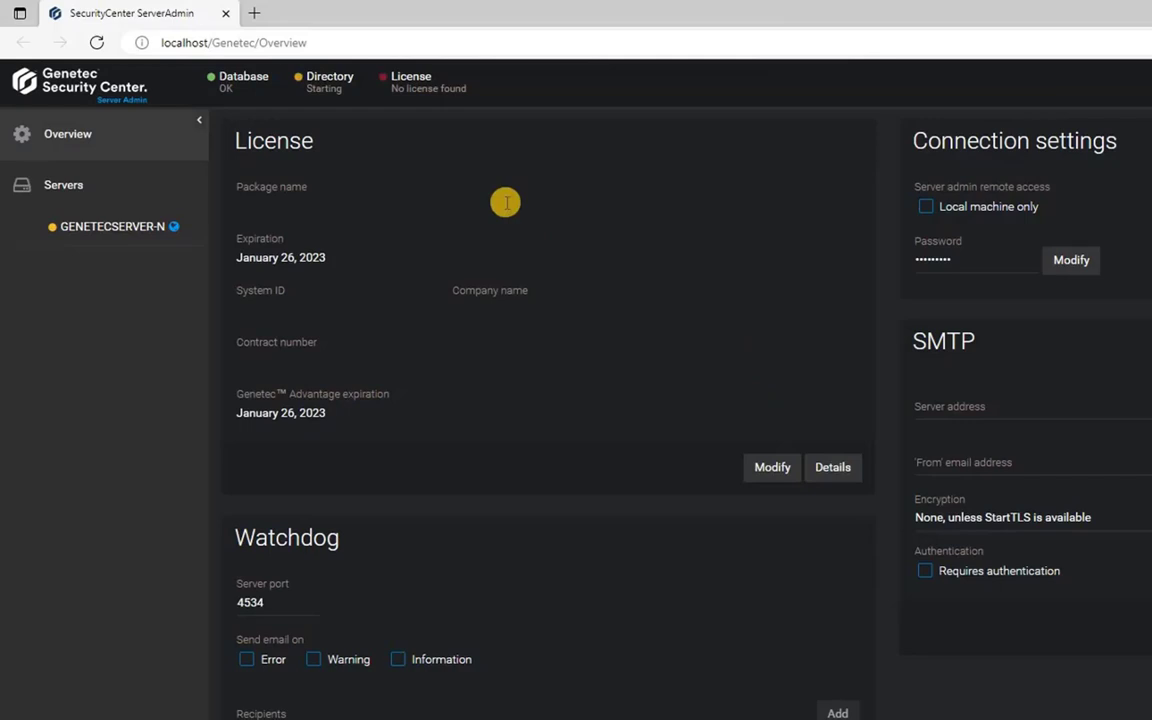
mouse_move(410, 82)
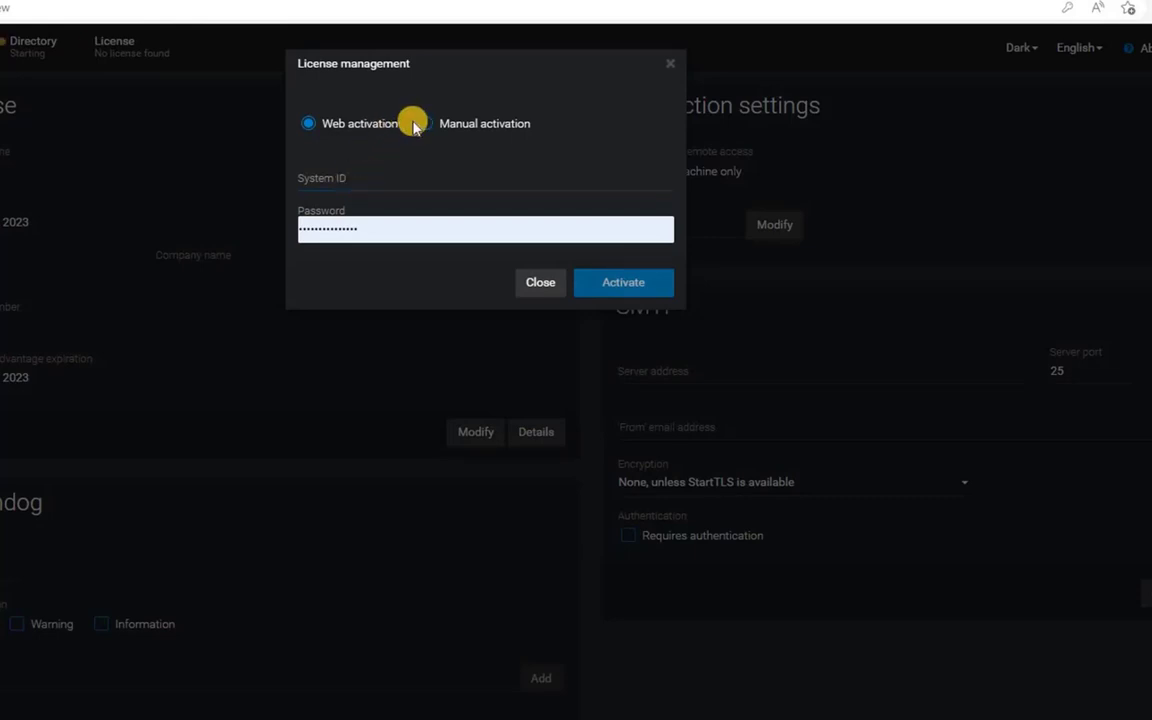
left_click(424, 124)
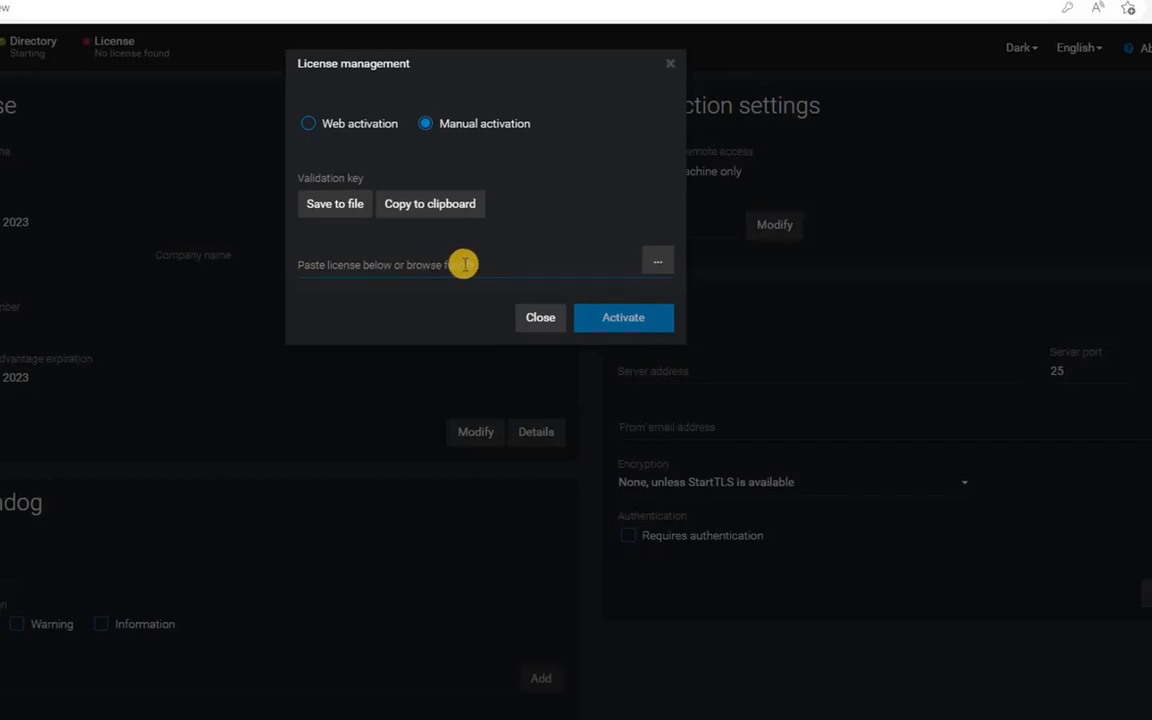
mouse_move(342, 136)
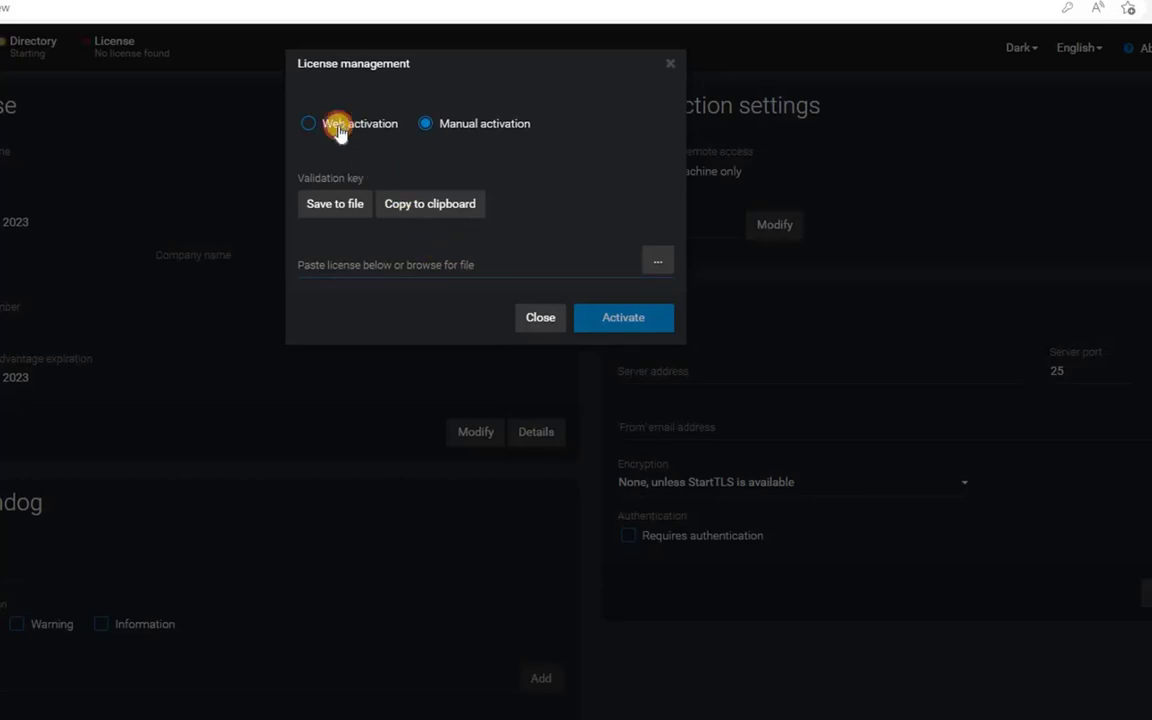
left_click(308, 124)
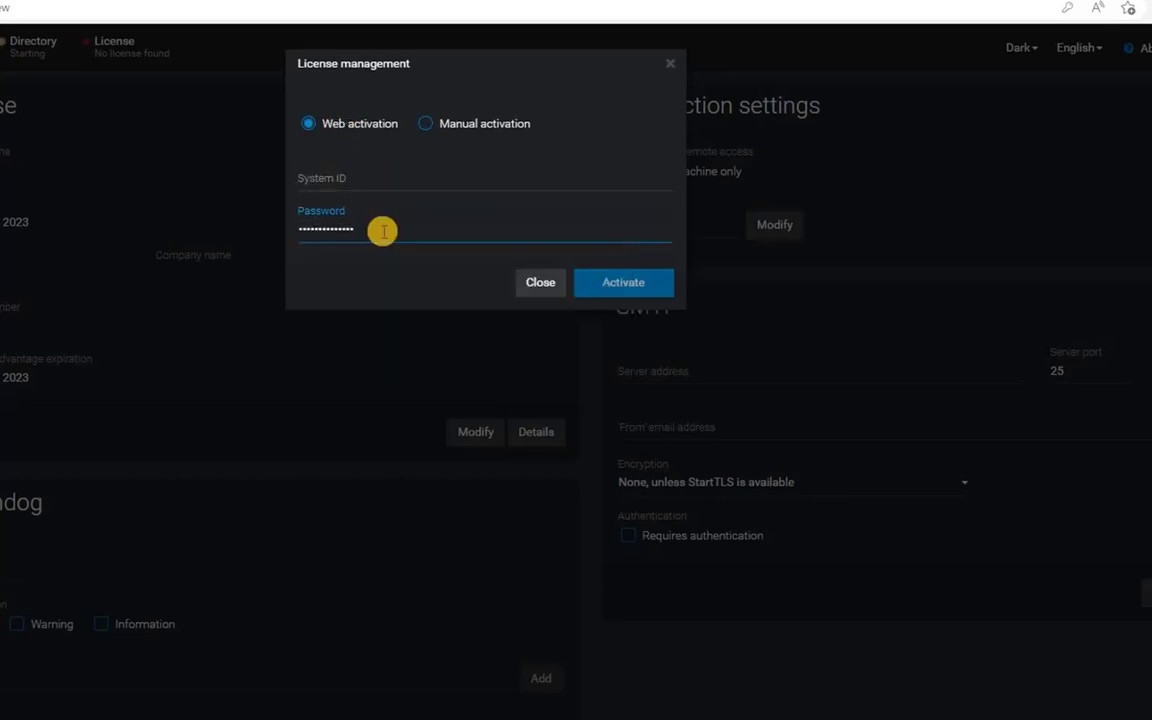
Step: Enter the System ID and password in License management for web activation
left_click(484, 176)
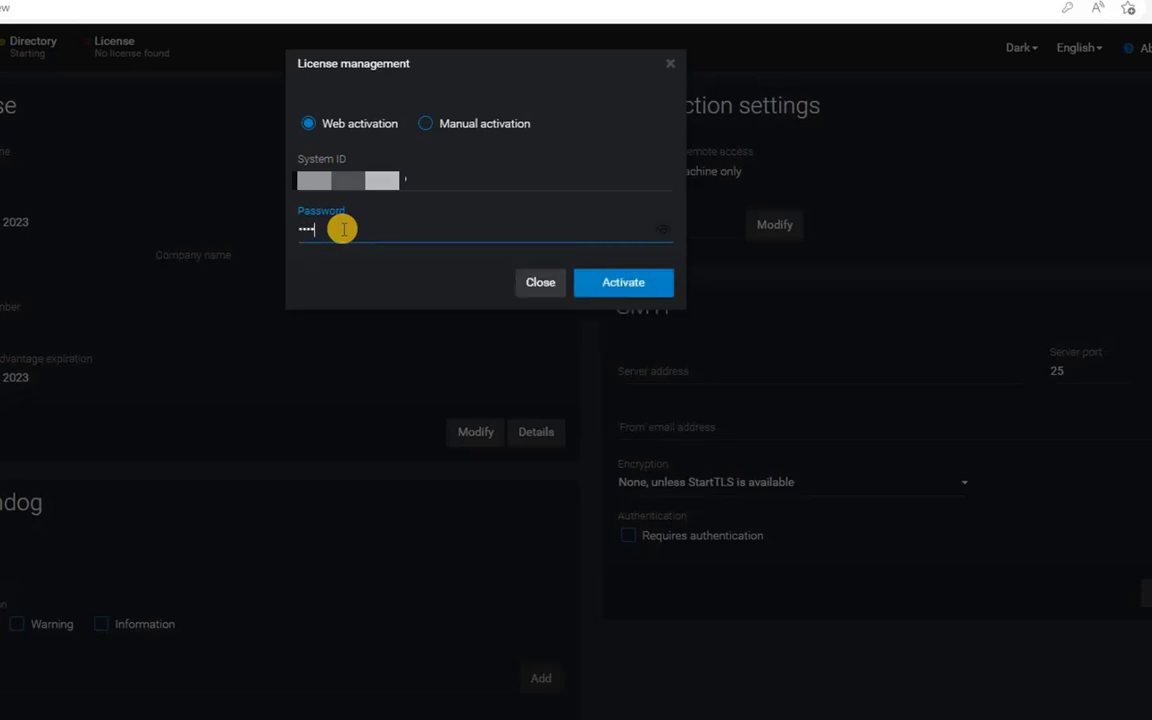
left_click(664, 230)
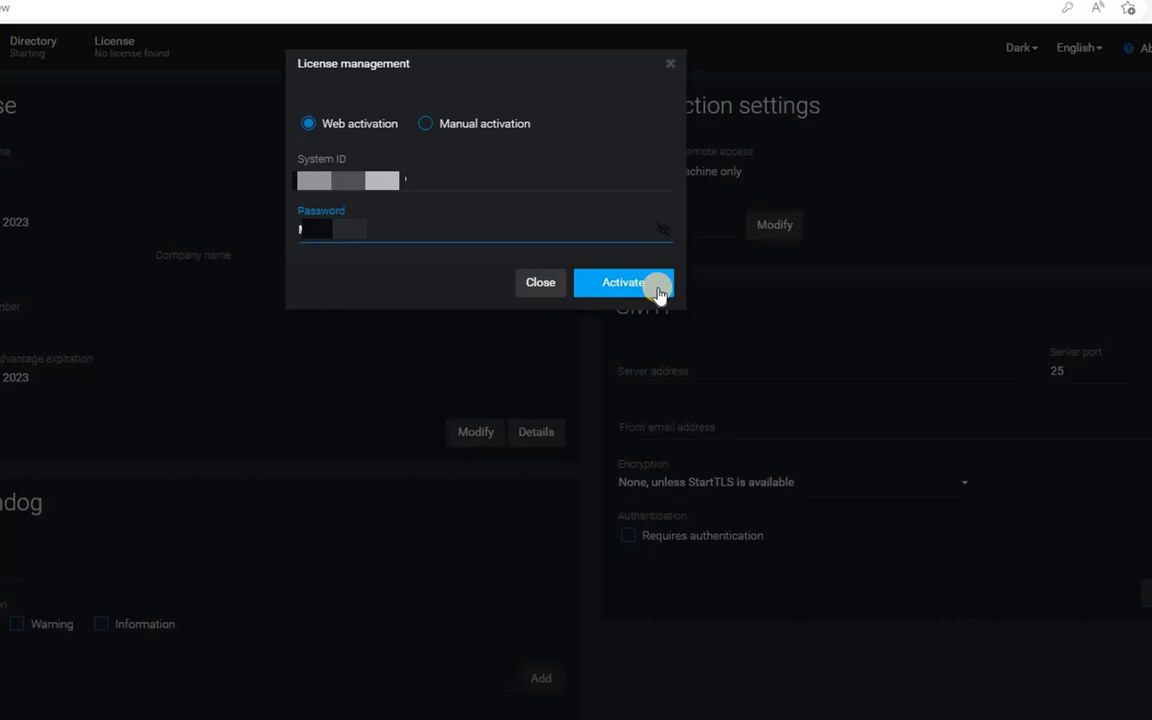
Step: Activate the license, re-entering the password when prompted, yielding Security Center 5.10 expiring February 29, 2024
left_click(624, 282)
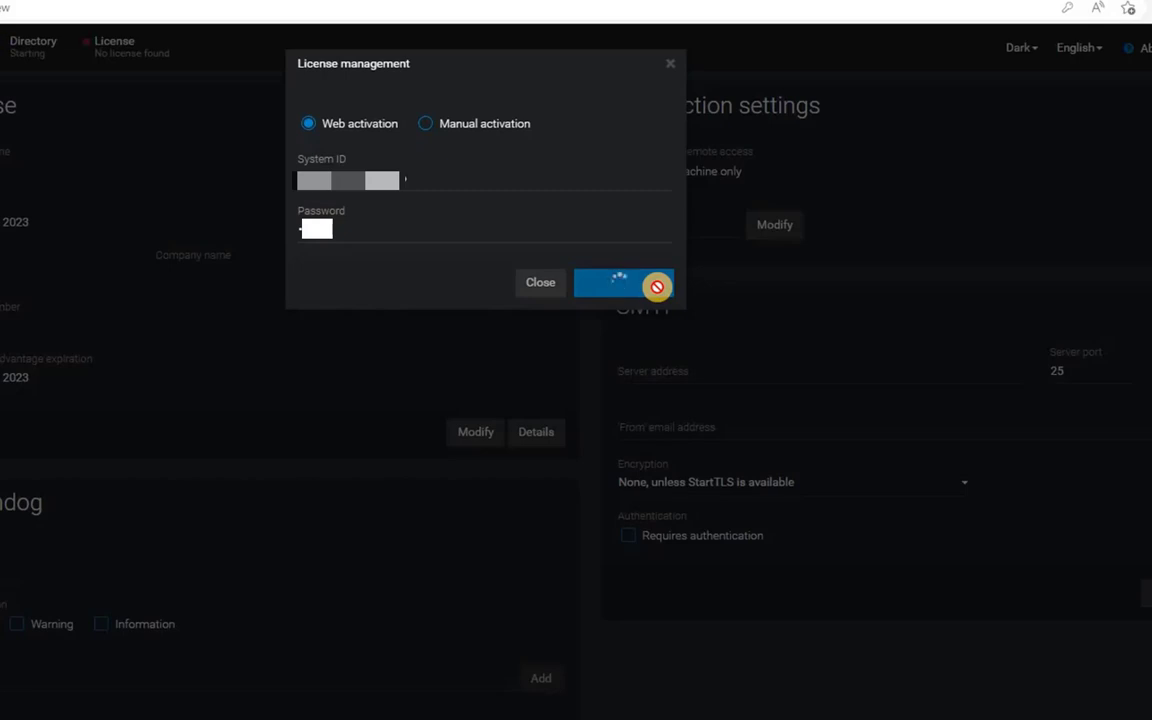
type("password")
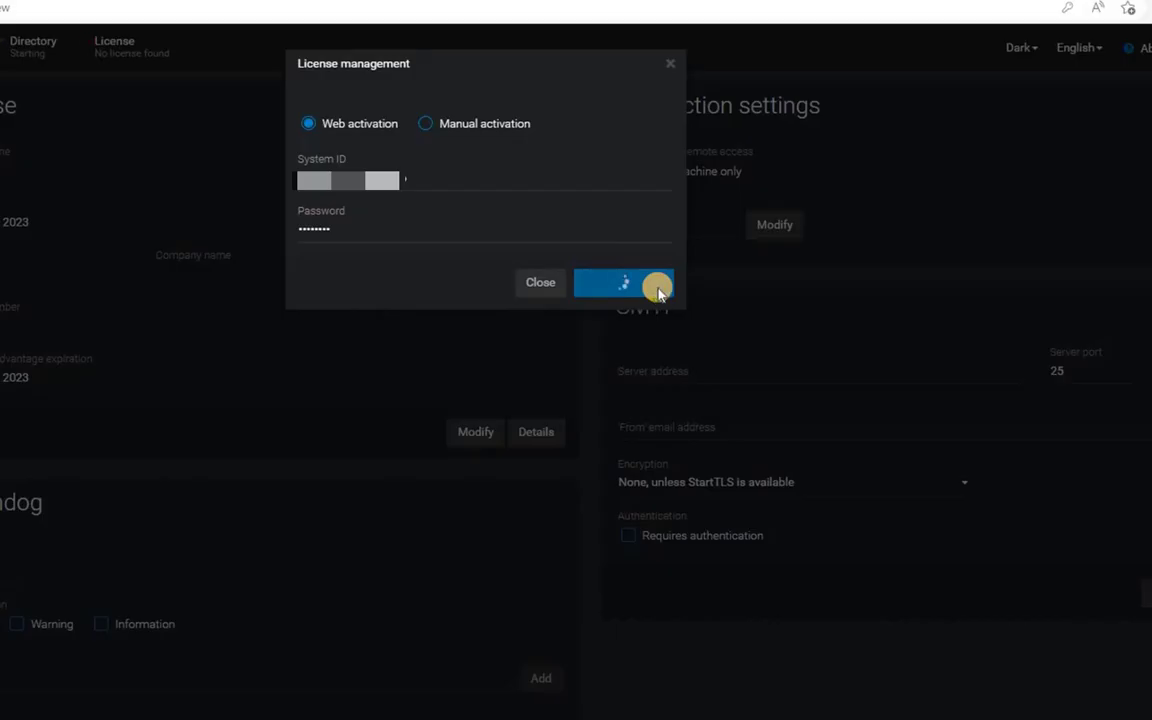
left_click(624, 284)
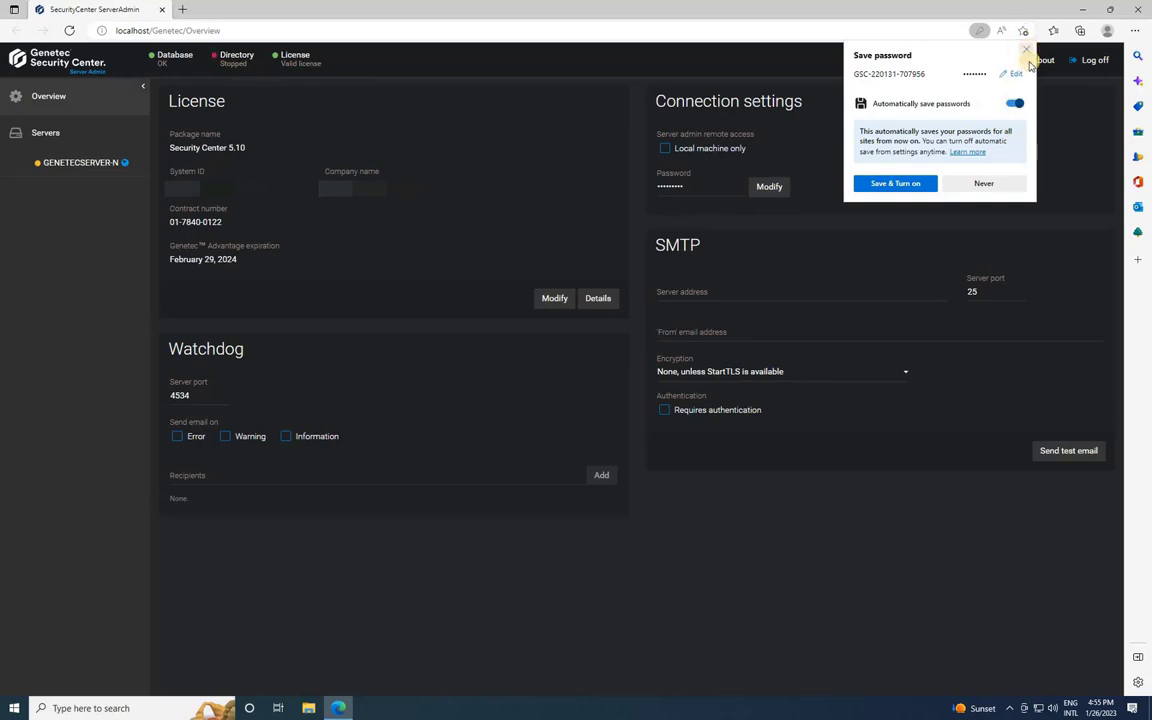
Step: Decline the browser's Save password offer with Never
left_click(892, 184)
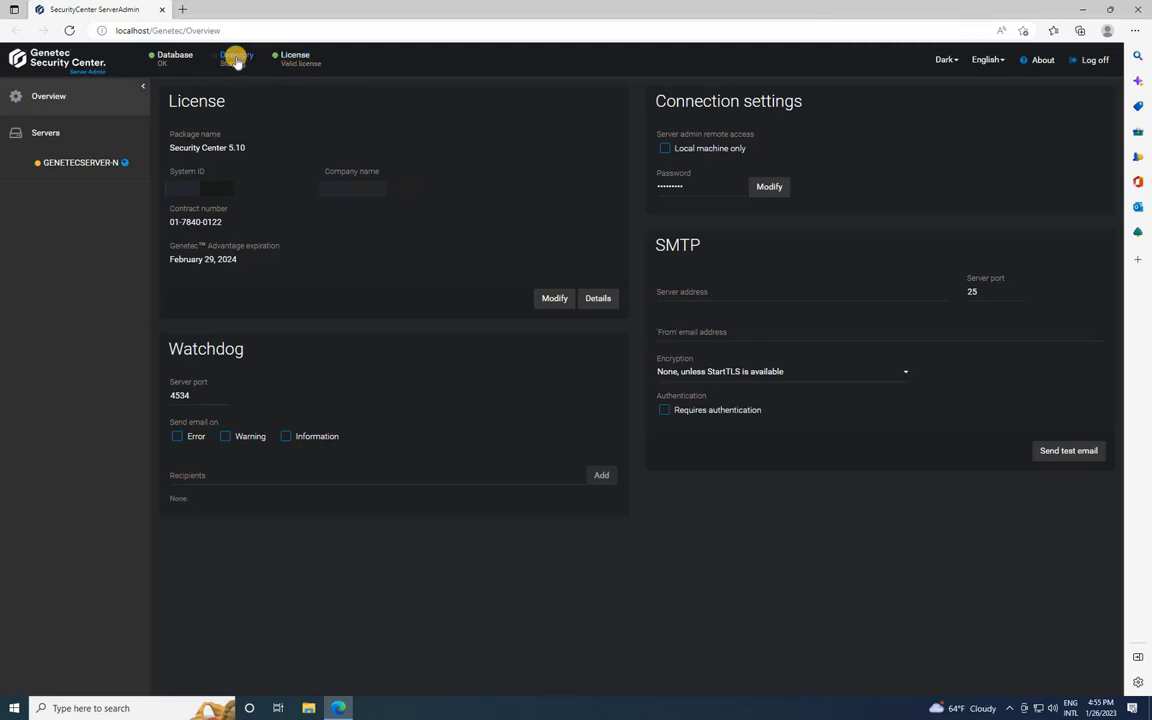
Step: Restart the Directory service from the top status bar
left_click(236, 58)
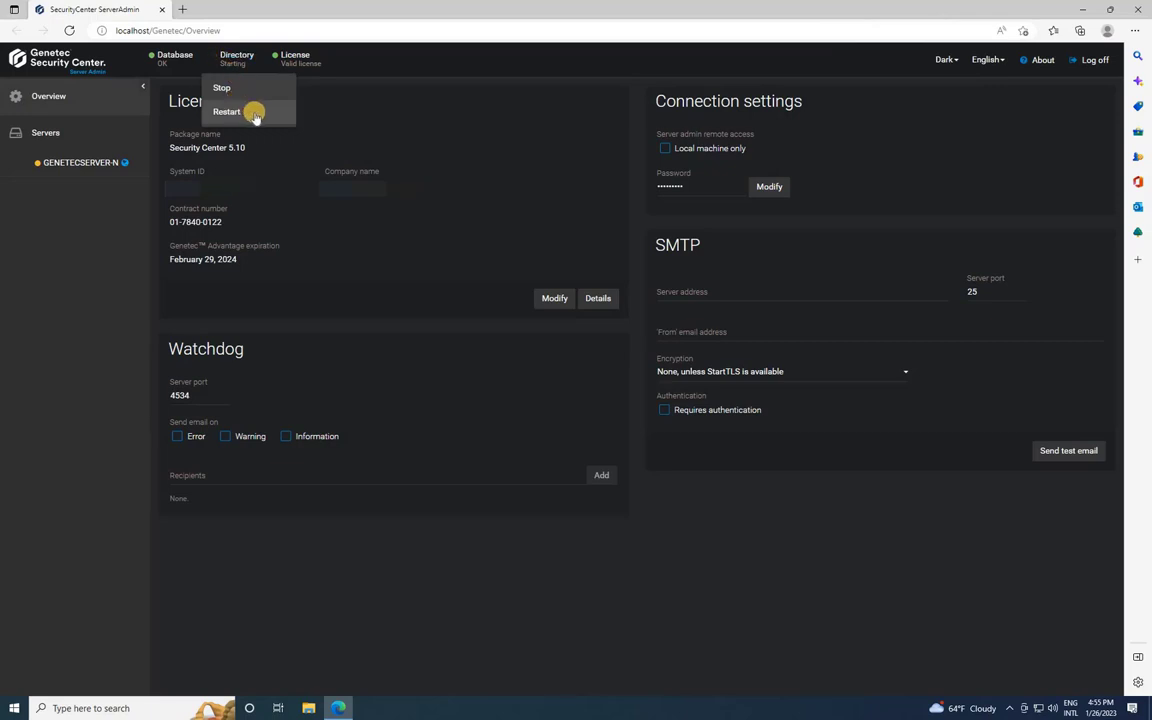
left_click(226, 112)
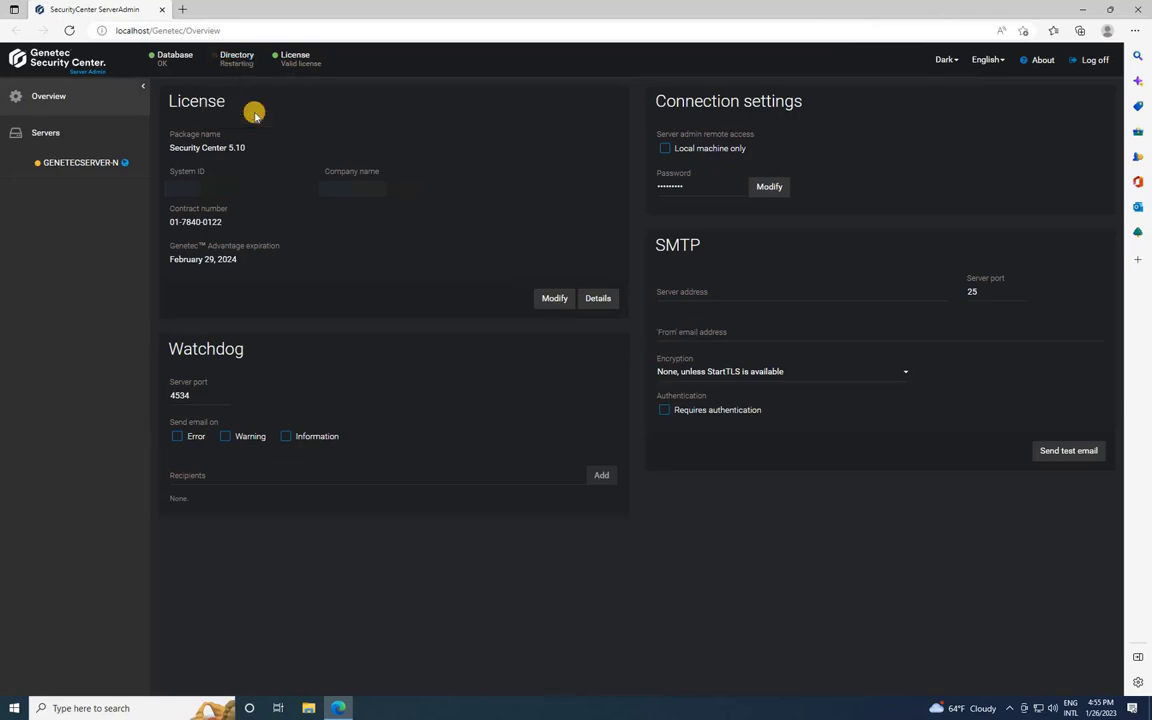